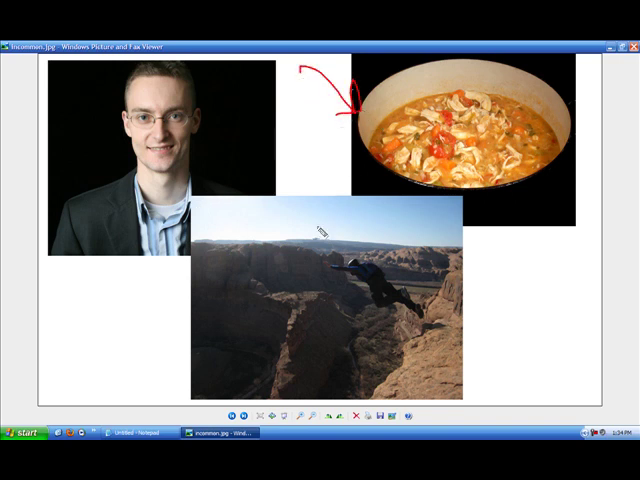
# - Draw a red arrow pointing at the stew bowl photo in the collage
pyautogui.moveTo(476, 228); pyautogui.dragTo(404, 268)
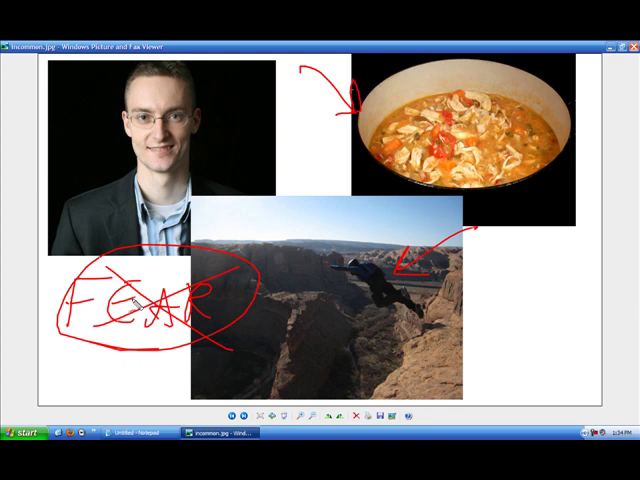
pyautogui.moveTo(304, 210)
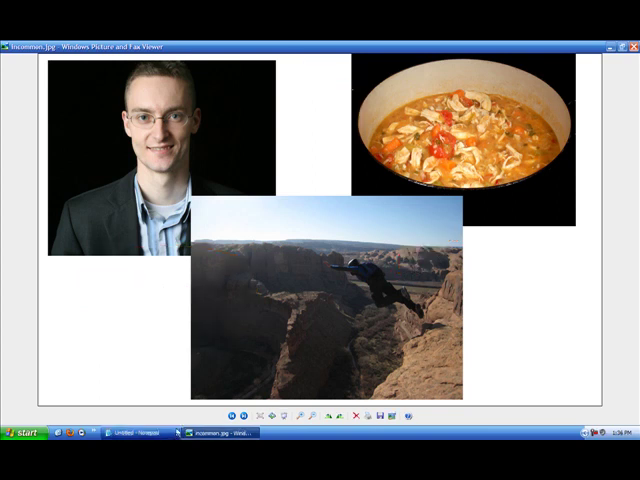
# - Bring the blank Notepad page forward and sketch a cliff edge with a figure falling off it
pyautogui.click(140, 432)
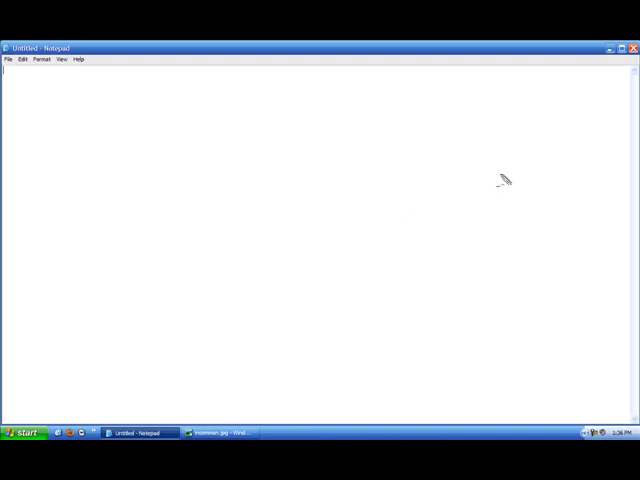
pyautogui.moveTo(608, 204)
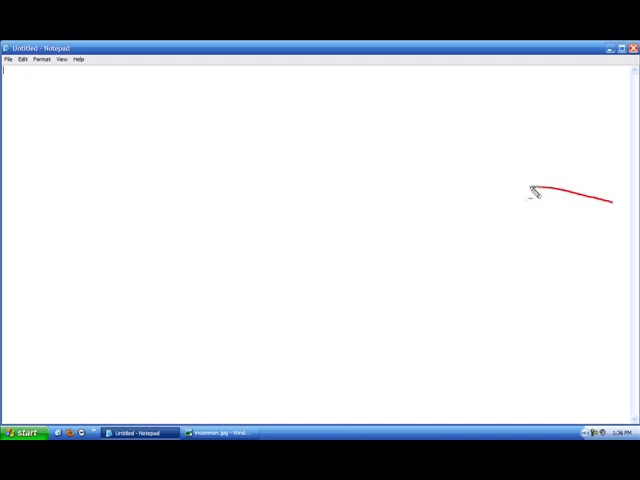
pyautogui.moveTo(540, 192); pyautogui.dragTo(432, 372)
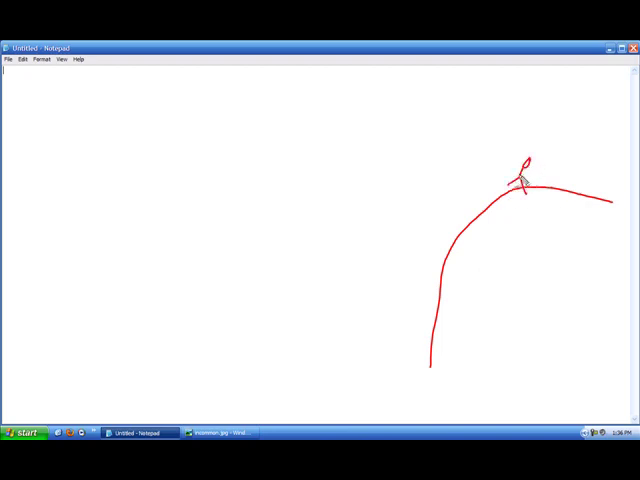
pyautogui.moveTo(528, 164); pyautogui.dragTo(536, 184)
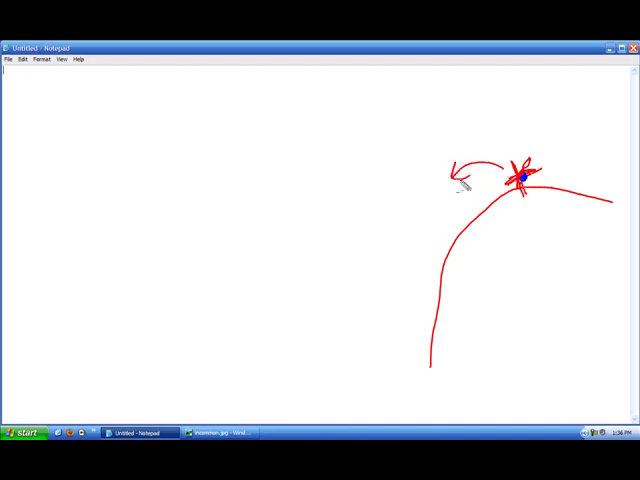
pyautogui.moveTo(24, 318)
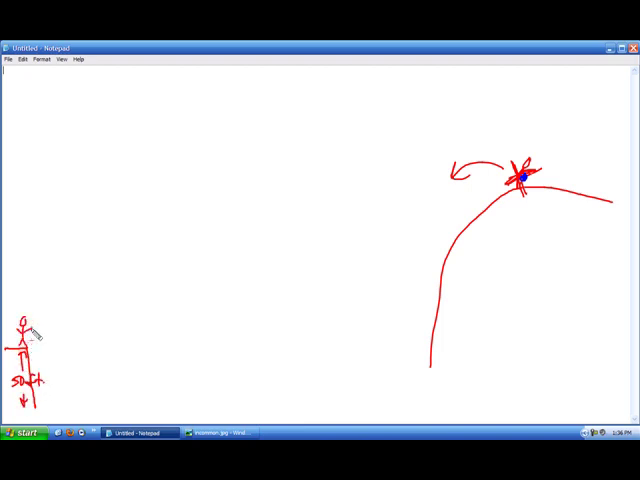
# - Write a "$50 OK" note with an arrow beside the stick figure
pyautogui.moveTo(36, 344); pyautogui.dragTo(64, 360)
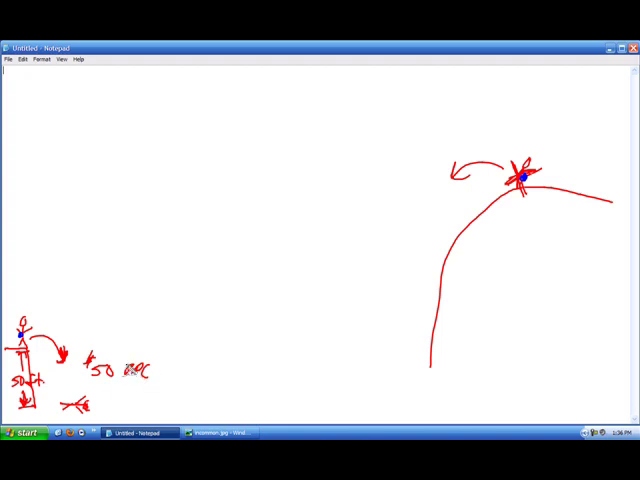
pyautogui.moveTo(178, 348)
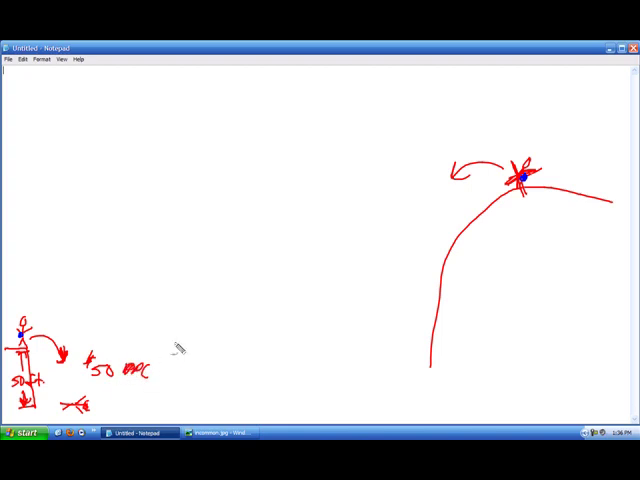
# - Write and circle a 10-leads note, with a small circle beneath it
pyautogui.moveTo(180, 340); pyautogui.dragTo(224, 340)
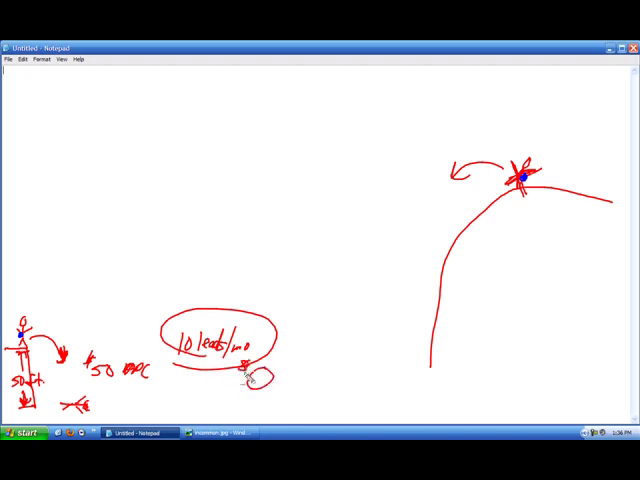
pyautogui.moveTo(256, 370); pyautogui.dragTo(250, 400)
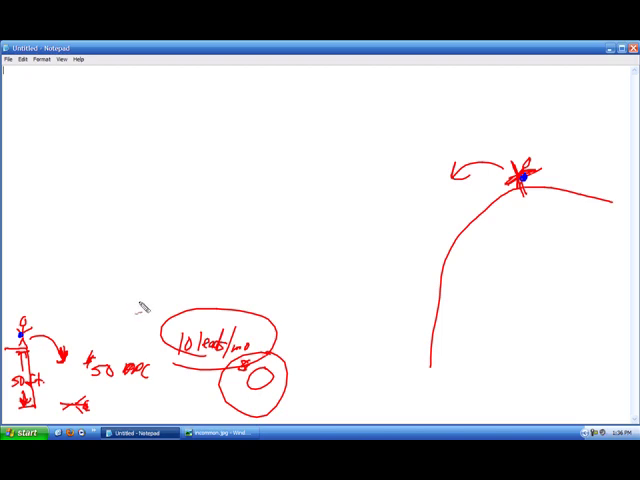
pyautogui.moveTo(140, 308)
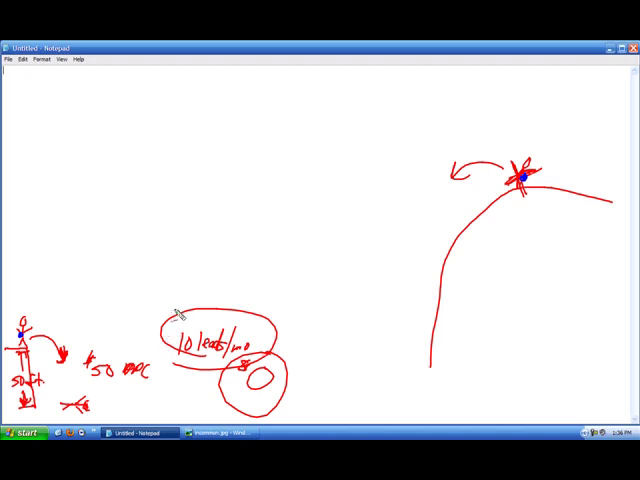
pyautogui.moveTo(160, 300)
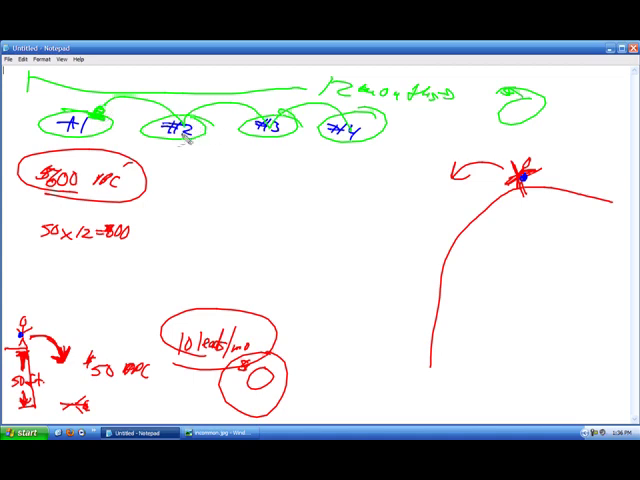
pyautogui.moveTo(296, 204)
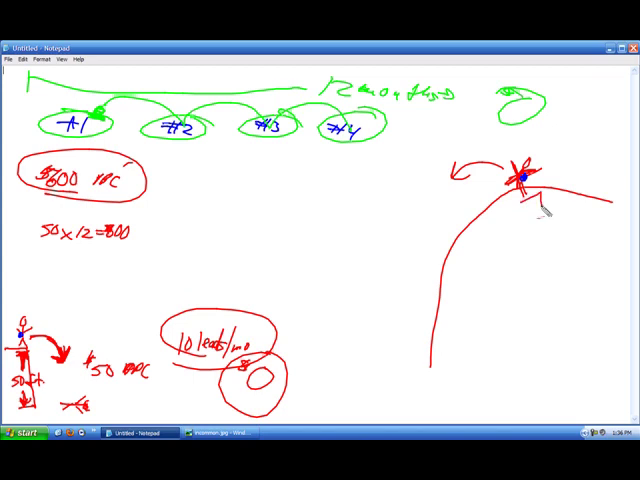
# - Write 5000 with an arrow pointing toward the cliff edge
pyautogui.moveTo(510, 270); pyautogui.dragTo(536, 200)
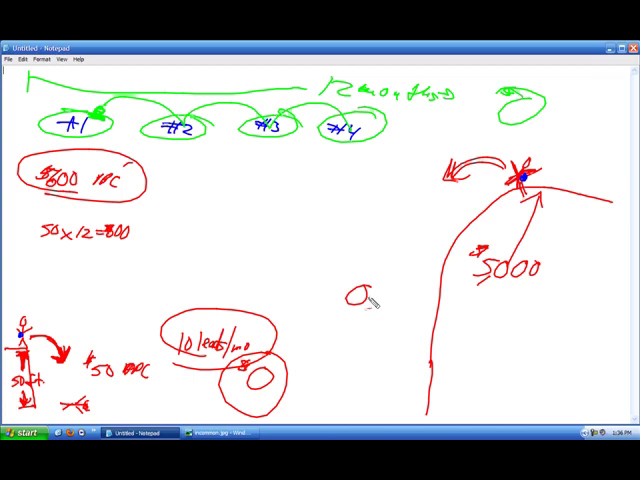
pyautogui.moveTo(360, 300); pyautogui.dragTo(420, 324)
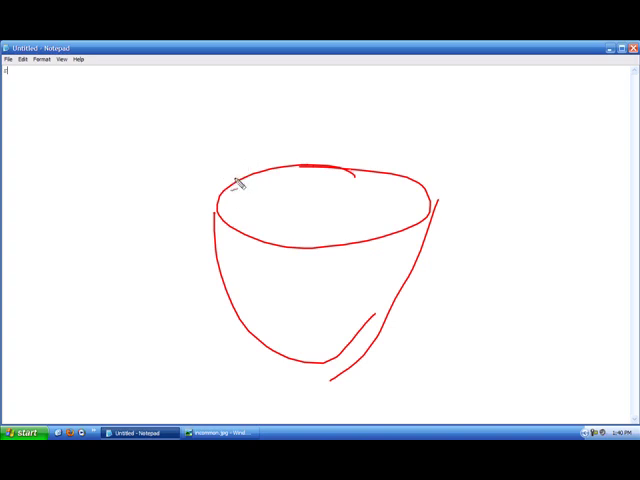
pyautogui.moveTo(180, 144)
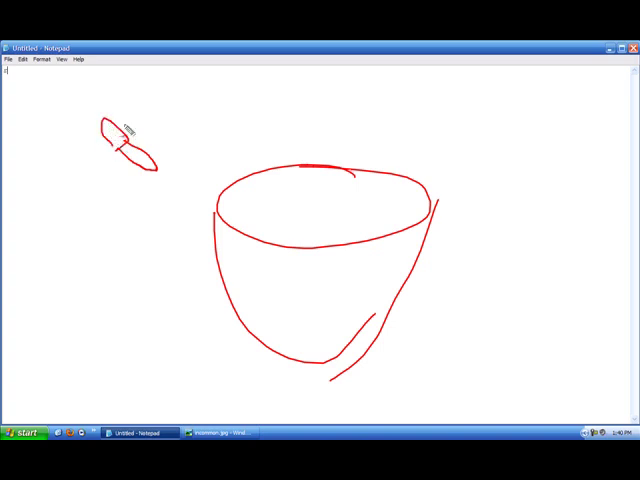
# - Draw a small dropper shape at upper left above the bowl
pyautogui.moveTo(120, 130); pyautogui.dragTo(196, 196)
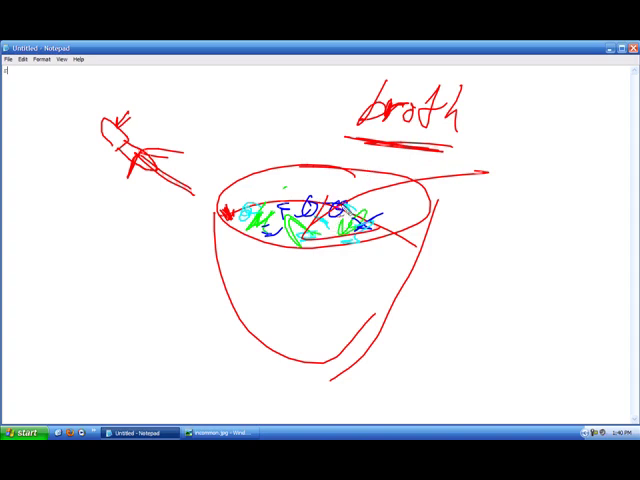
pyautogui.moveTo(84, 268)
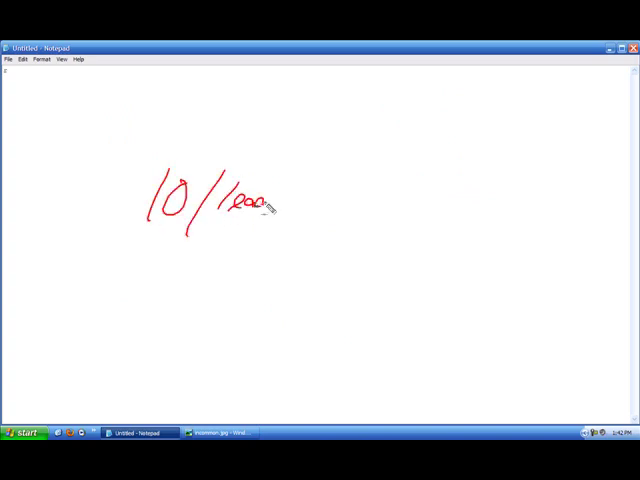
# - Write circled $50 amounts pointing to 10 leads/mo and 50 leads/day, with monster.com below
pyautogui.moveTo(264, 204); pyautogui.dragTo(320, 204)
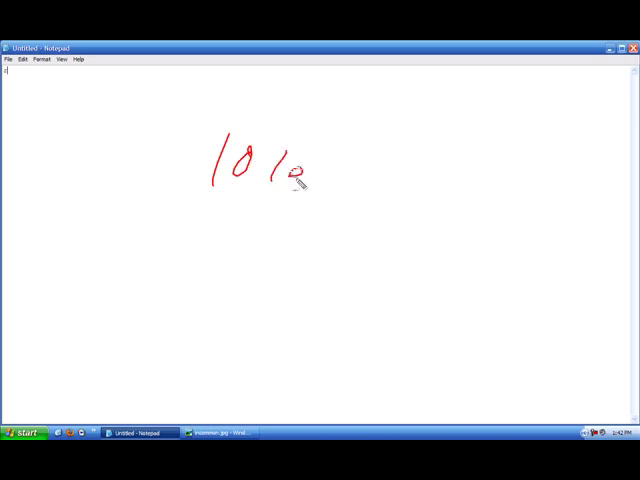
pyautogui.moveTo(300, 176); pyautogui.dragTo(396, 196)
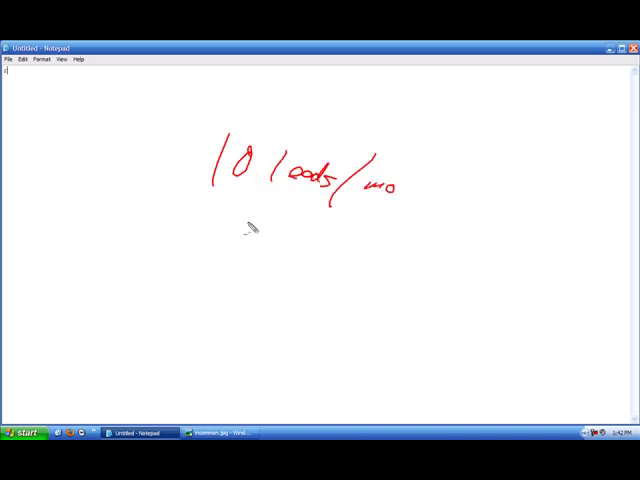
pyautogui.moveTo(388, 196)
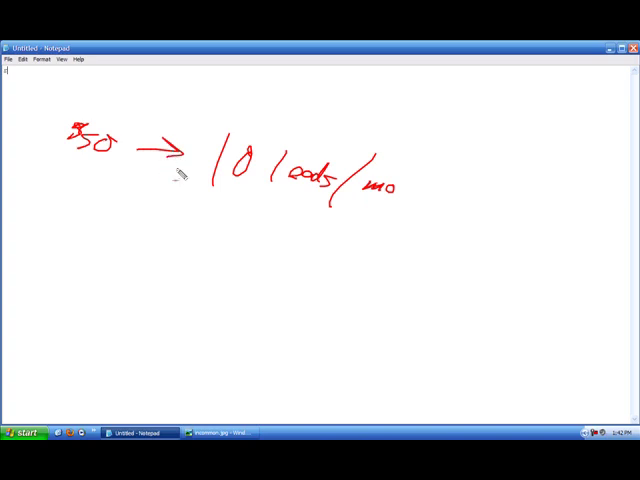
pyautogui.moveTo(72, 204); pyautogui.dragTo(96, 220)
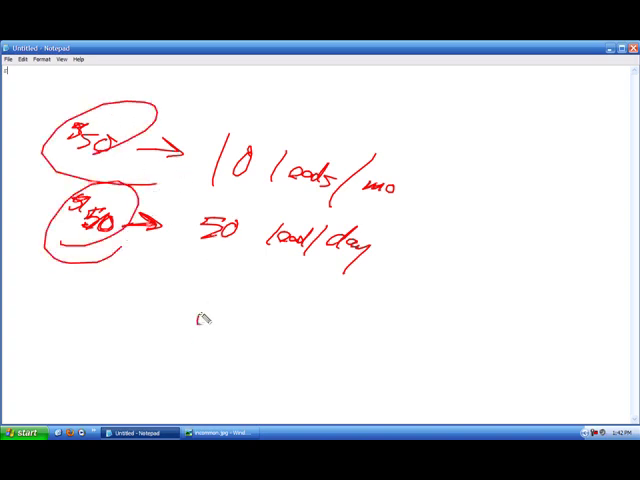
pyautogui.moveTo(196, 320); pyautogui.dragTo(310, 330)
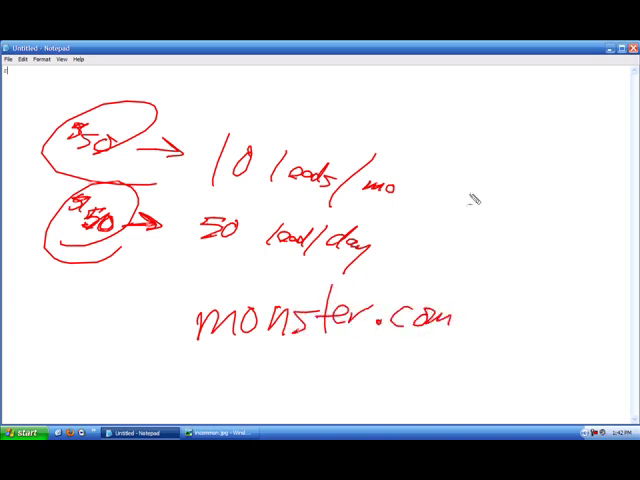
# - Add an arrow toward monster.com and a 0-to-90 timeline across the top
pyautogui.moveTo(536, 190); pyautogui.dragTo(444, 284)
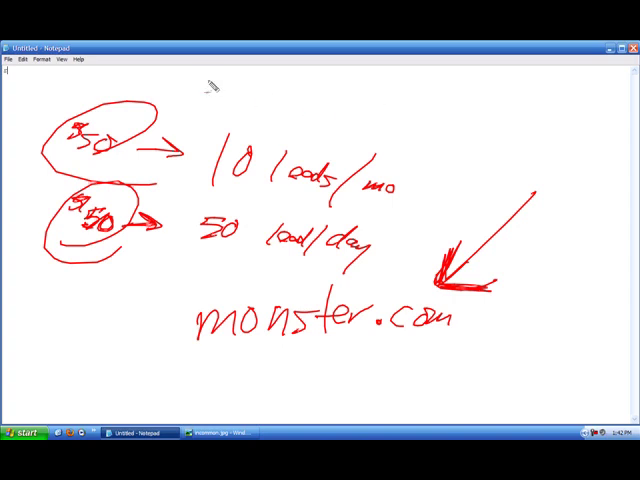
pyautogui.moveTo(184, 84); pyautogui.dragTo(456, 96)
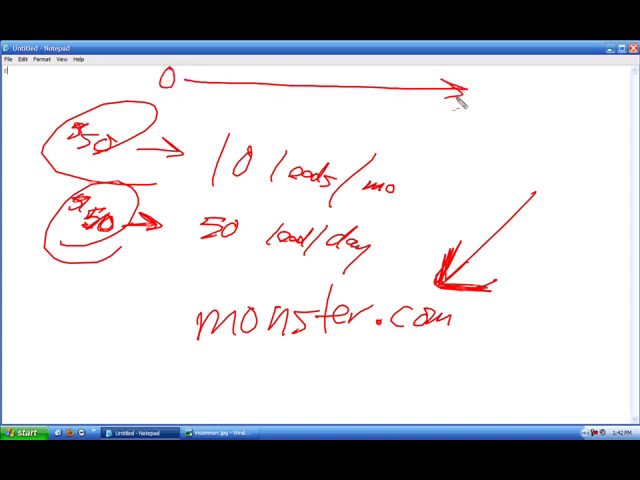
pyautogui.moveTo(478, 84); pyautogui.dragTo(504, 100)
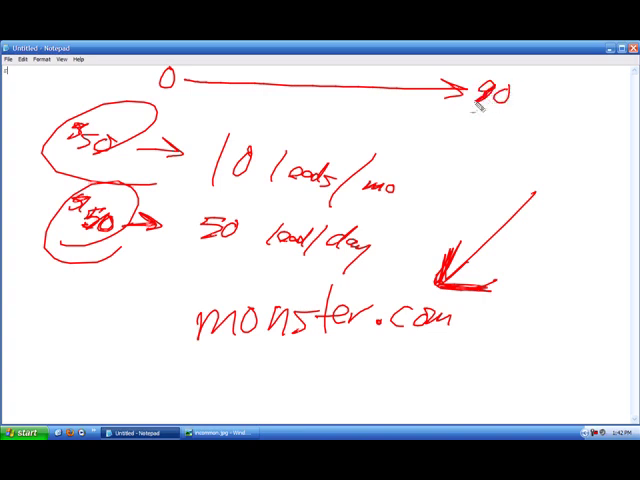